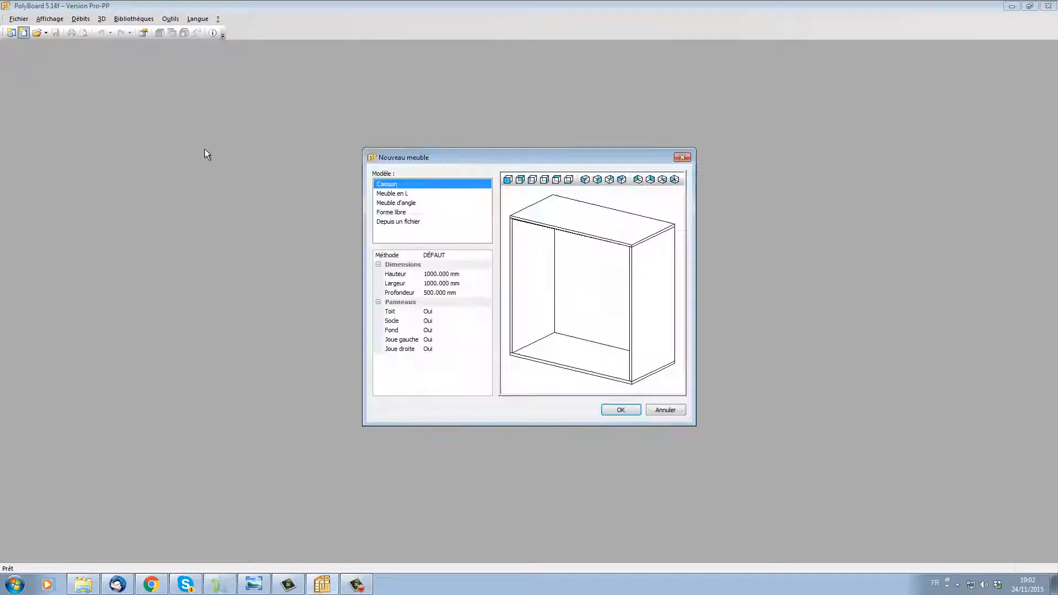
- Create the default 1000 × 1000 × 500 mm cabinet and begin adding an upright inside
{"action": "left_click", "coordinate": [620, 409]}
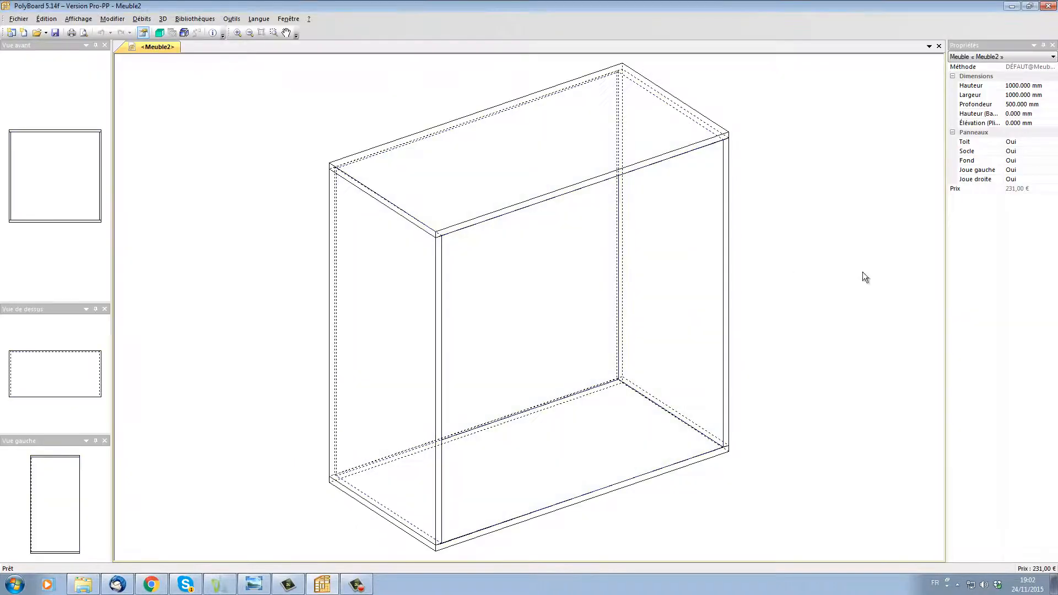
{"action": "left_click", "coordinate": [638, 251]}
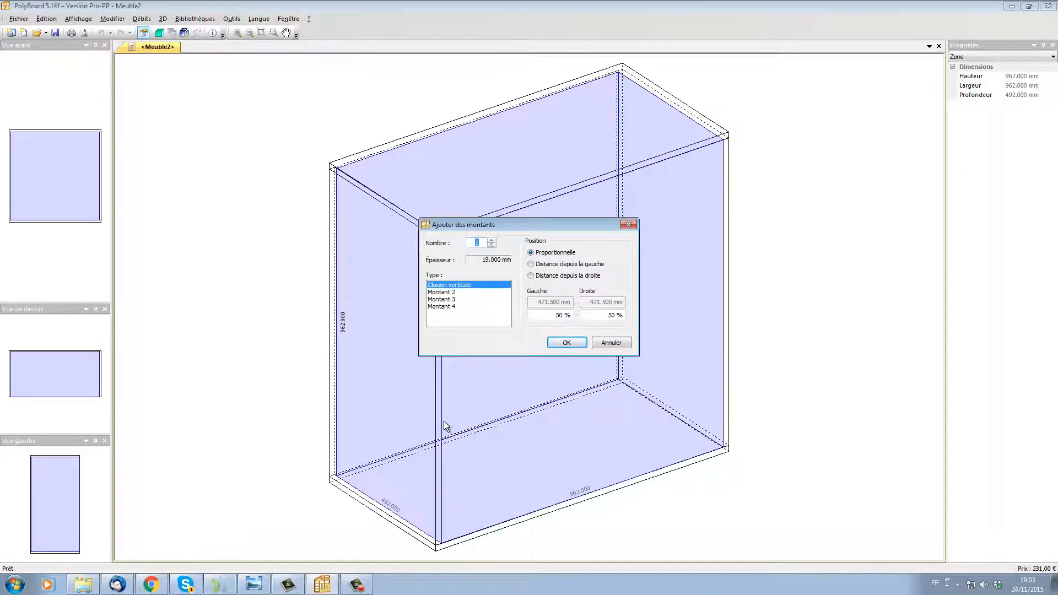
{"action": "mouse_move", "coordinate": [539, 327]}
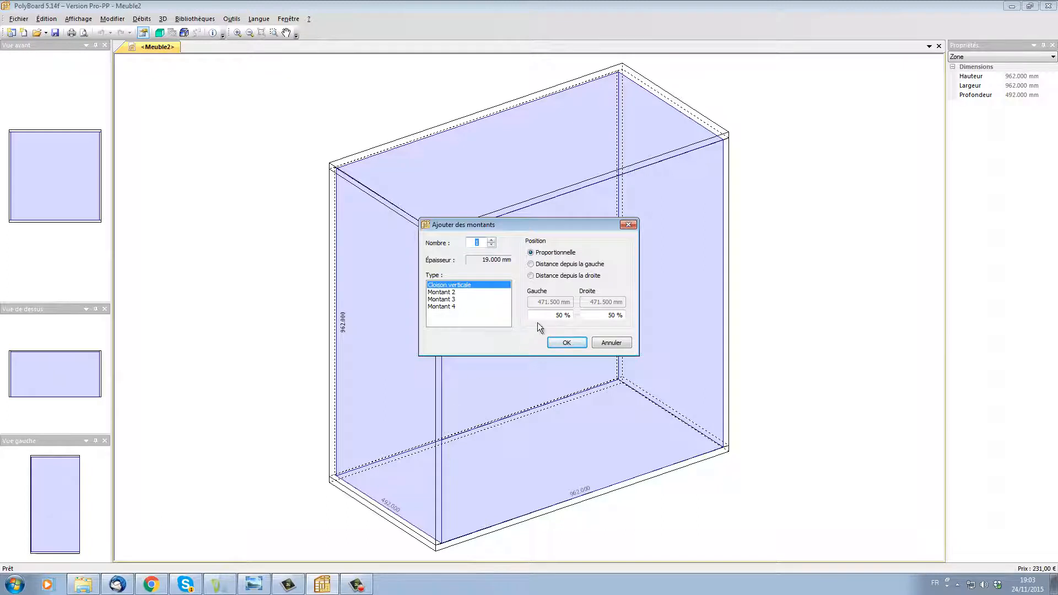
- Place an upright 150 mm from the right, with a front-positioned double back beside it
{"action": "left_click", "coordinate": [530, 276]}
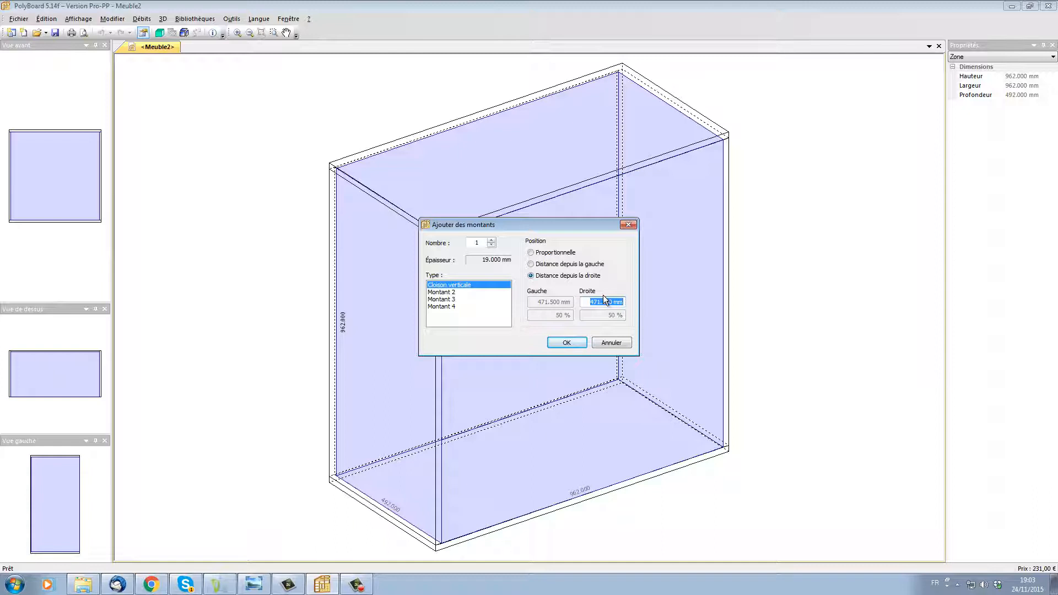
{"action": "left_click", "coordinate": [567, 342]}
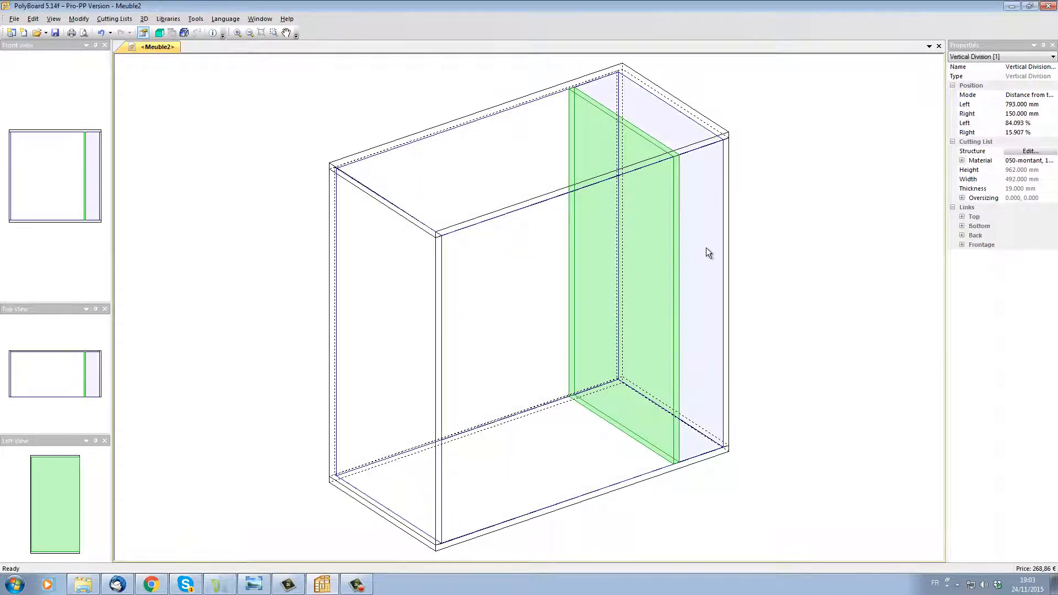
{"action": "right_click", "coordinate": [706, 253]}
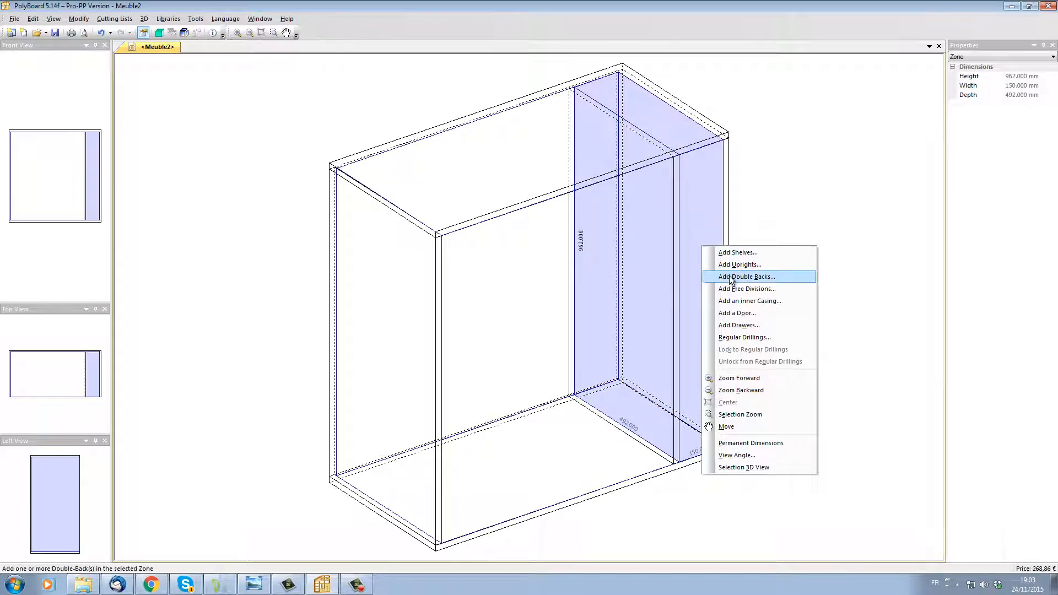
{"action": "left_click", "coordinate": [746, 277]}
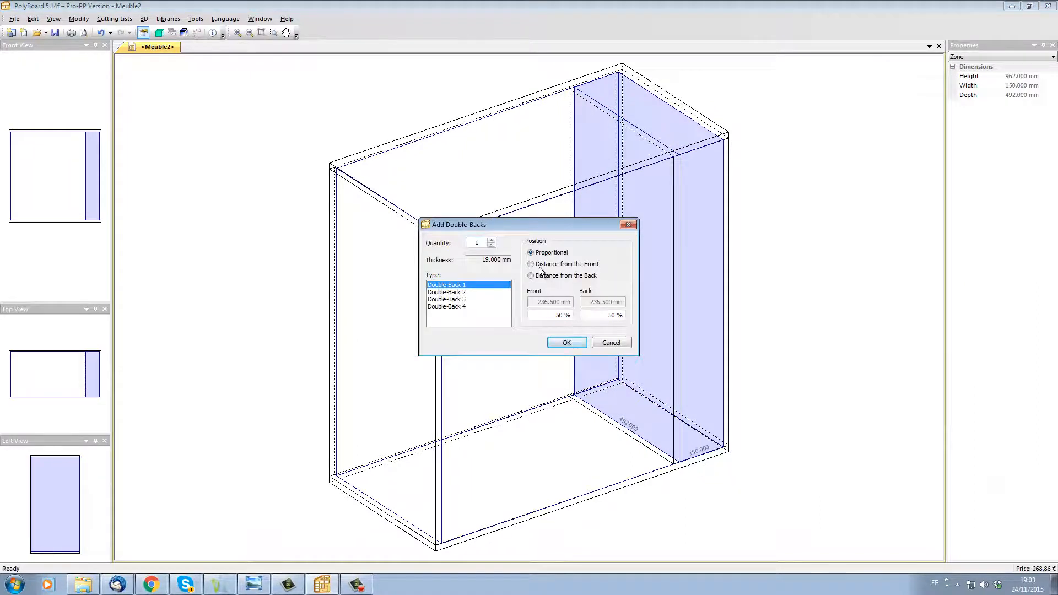
{"action": "left_click", "coordinate": [567, 342]}
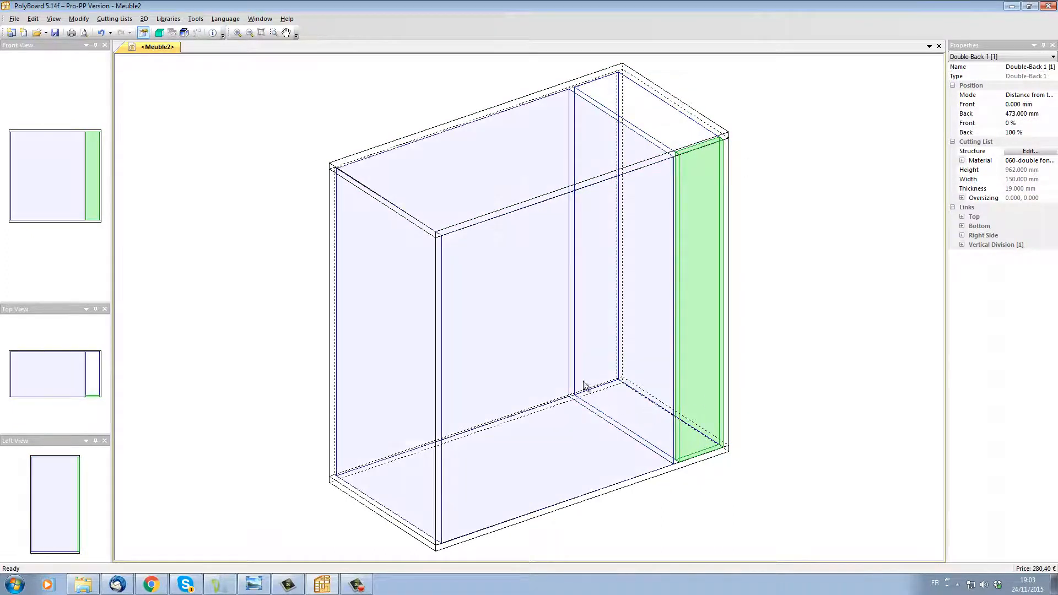
- Hang a door on the wide left compartment, then select the double back panel
{"action": "right_click", "coordinate": [584, 384]}
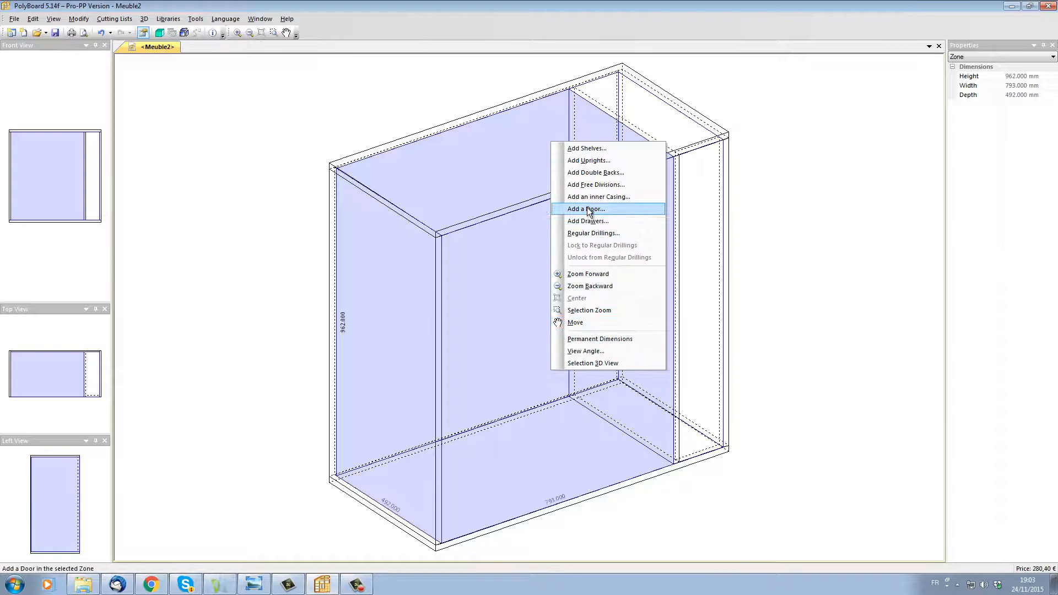
{"action": "left_click", "coordinate": [586, 208]}
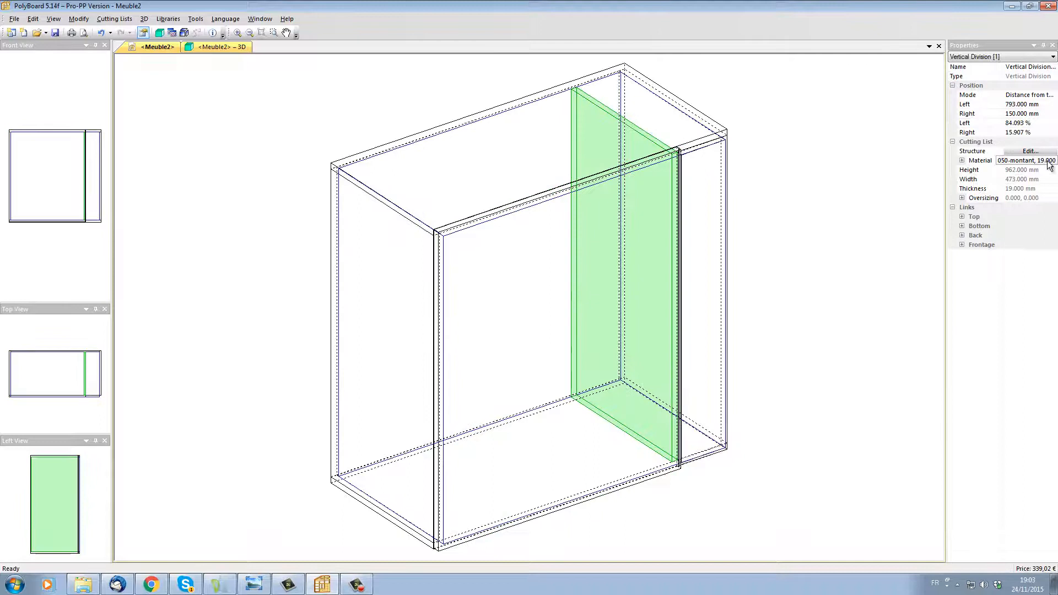
{"action": "left_click", "coordinate": [1050, 160]}
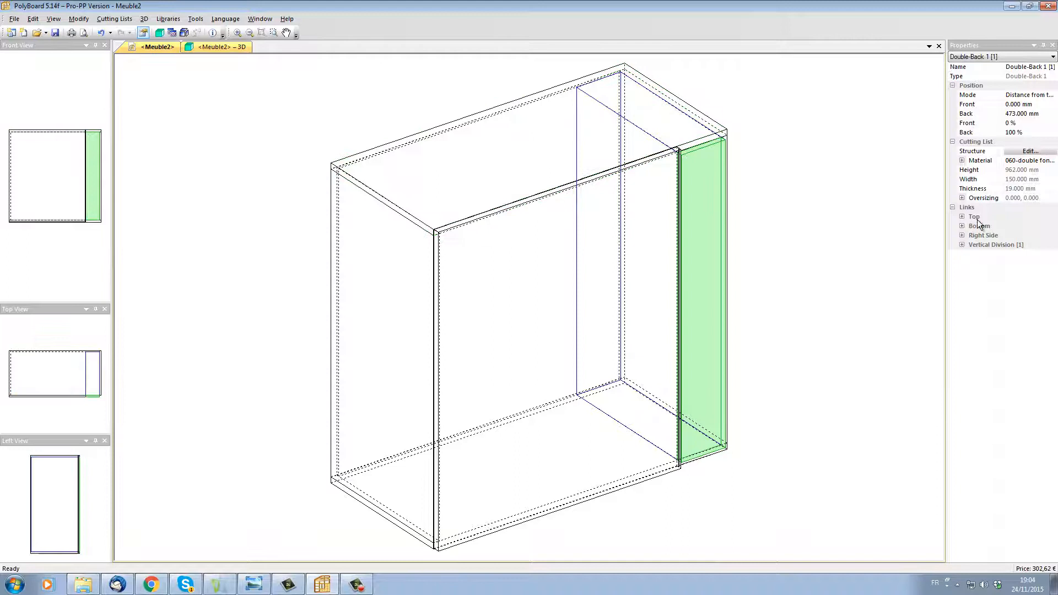
- Set the double back's top link to Overpassing with -1.5 mm overlap, then view it rendered
{"action": "left_click", "coordinate": [961, 216]}
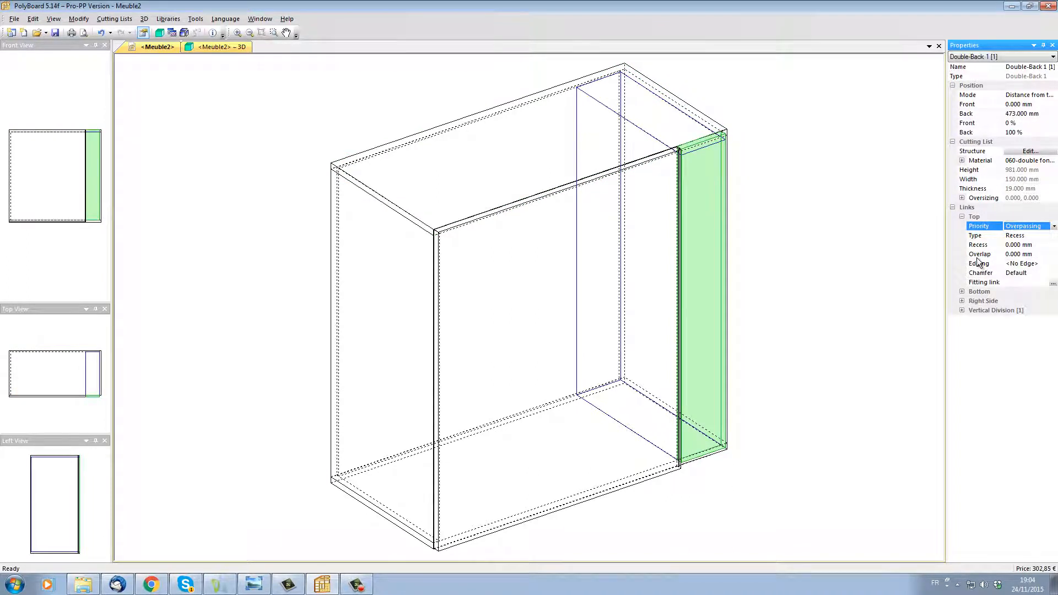
{"action": "left_click", "coordinate": [1018, 254]}
{"action": "type", "text": "-1.500"}
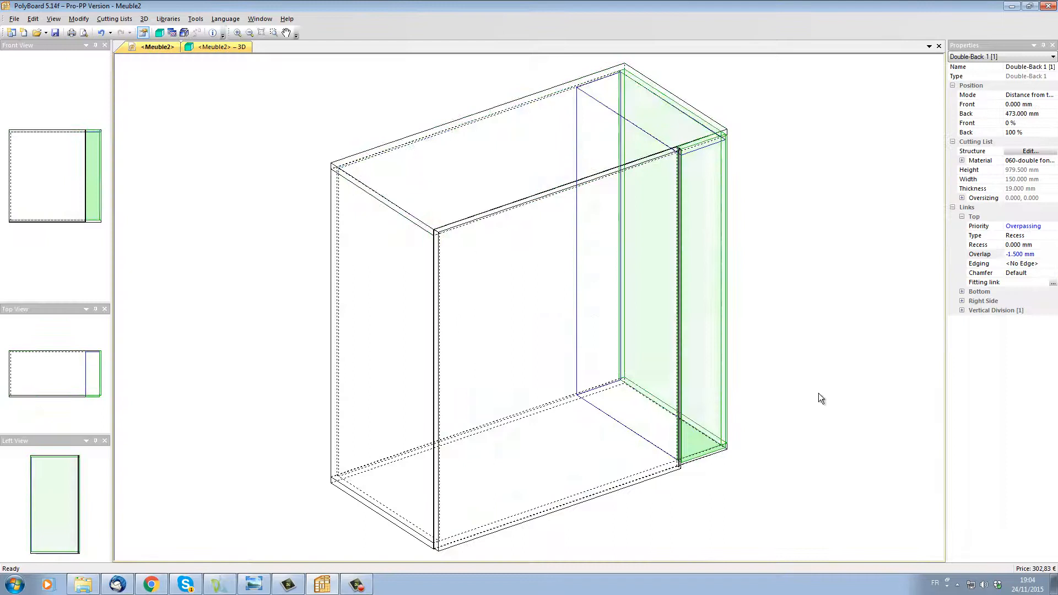
{"action": "left_click", "coordinate": [962, 291]}
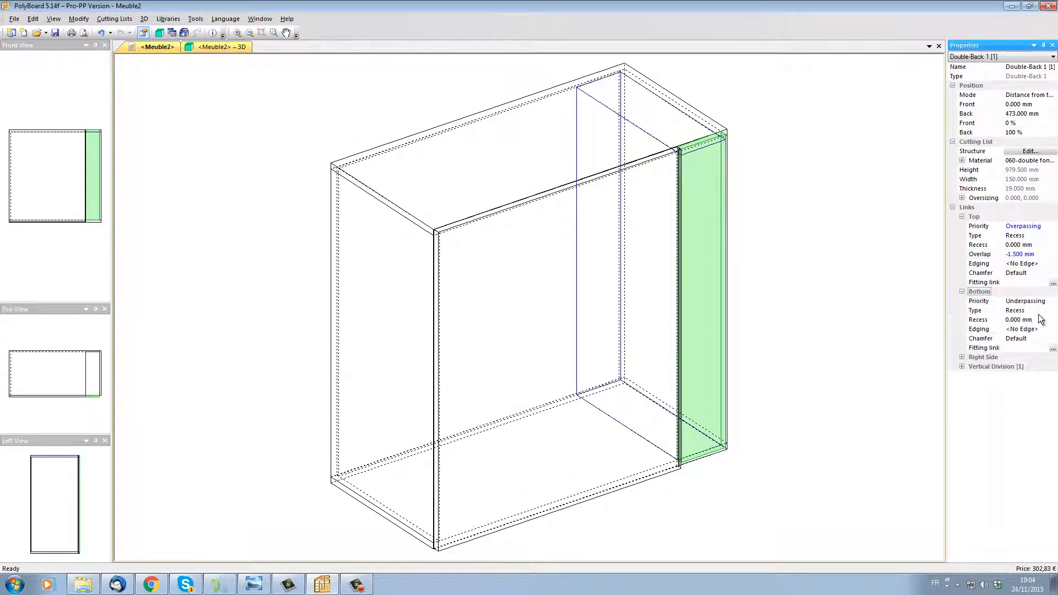
{"action": "left_click", "coordinate": [1025, 301]}
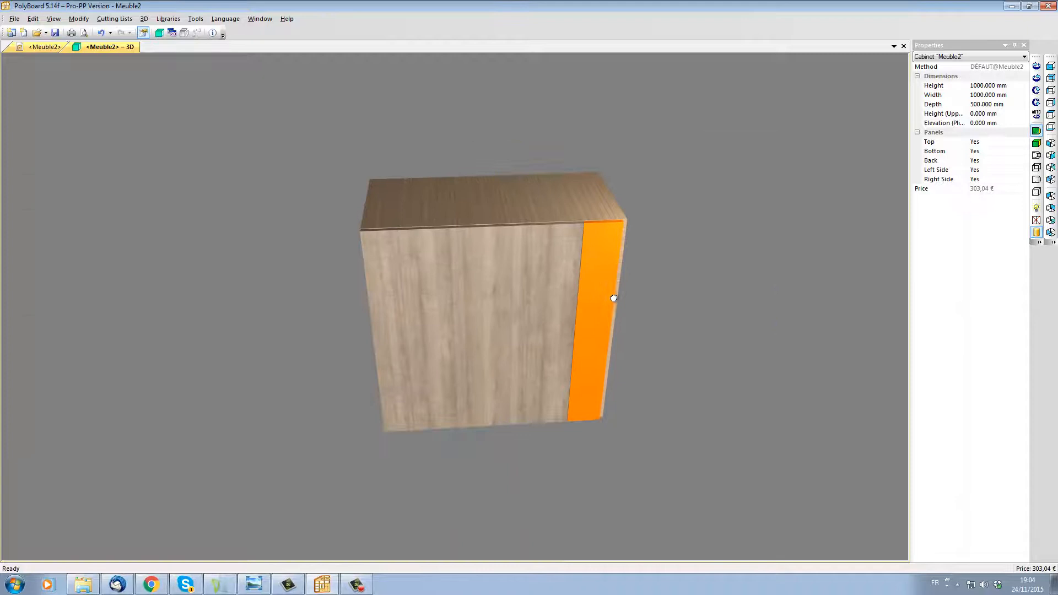
- Orbit the rendered cabinet to view it from other angles
{"action": "left_click_drag", "start_coordinate": [613, 298], "coordinate": [565, 380]}
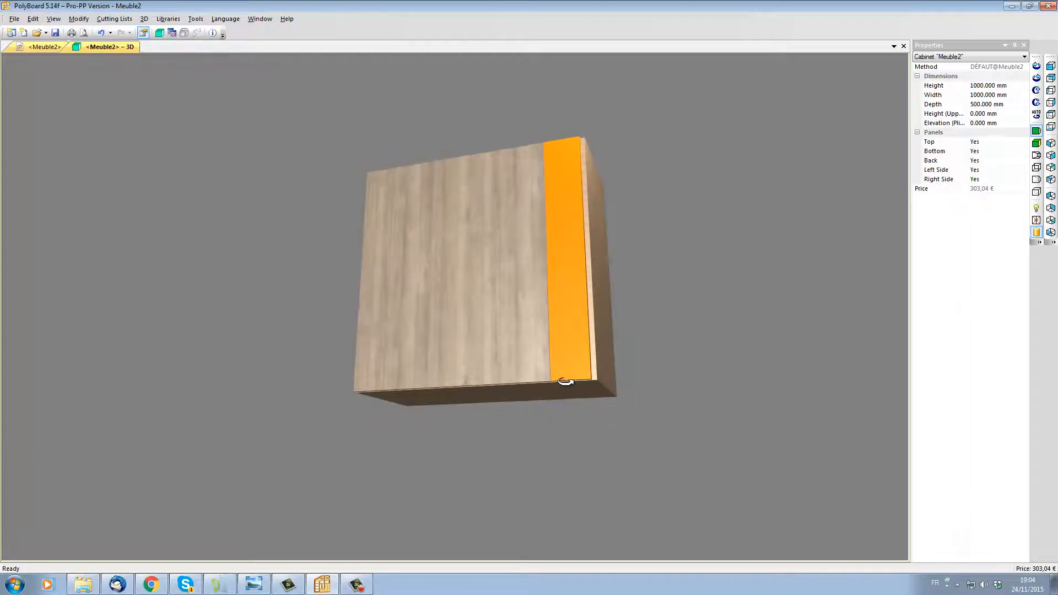
{"action": "left_click_drag", "start_coordinate": [565, 381], "coordinate": [730, 420]}
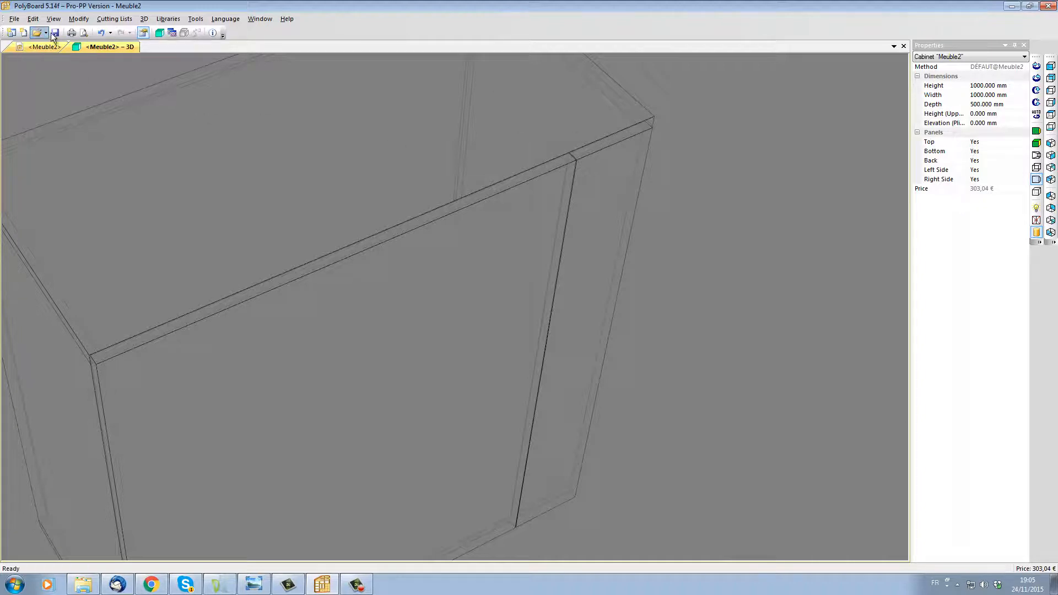
- Open panneau fixe.pb-cab and orbit around it to examine the hinge drillings
{"action": "left_click", "coordinate": [37, 32]}
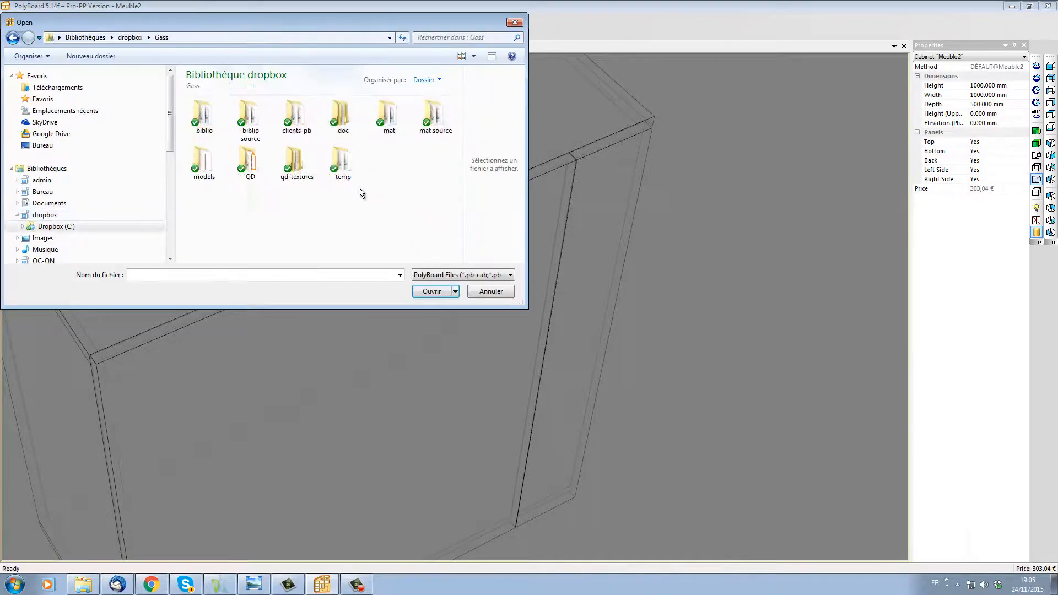
{"action": "double_click", "coordinate": [203, 160]}
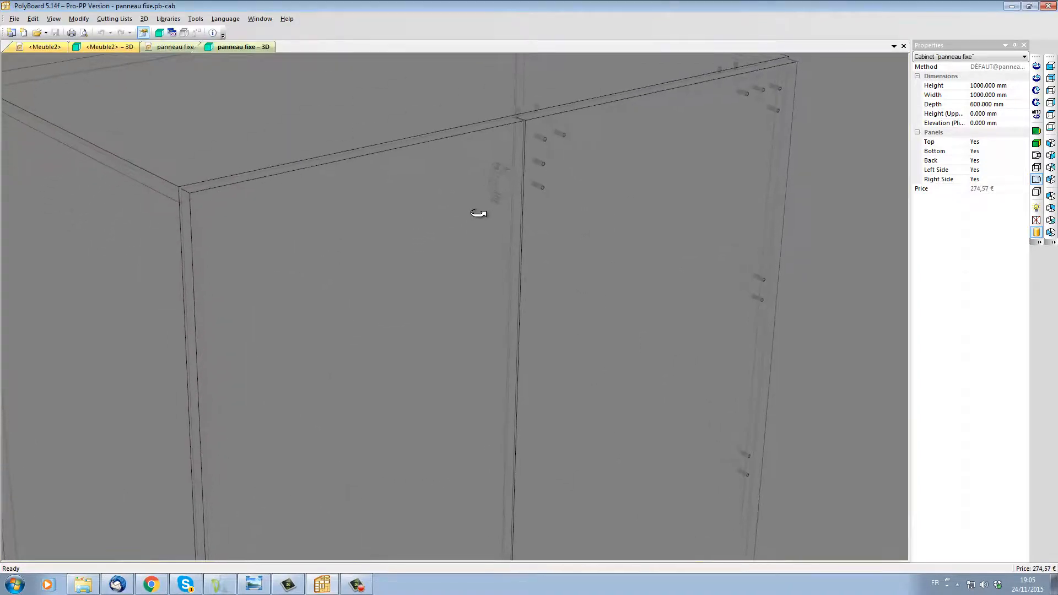
{"action": "left_click_drag", "start_coordinate": [477, 214], "coordinate": [477, 225]}
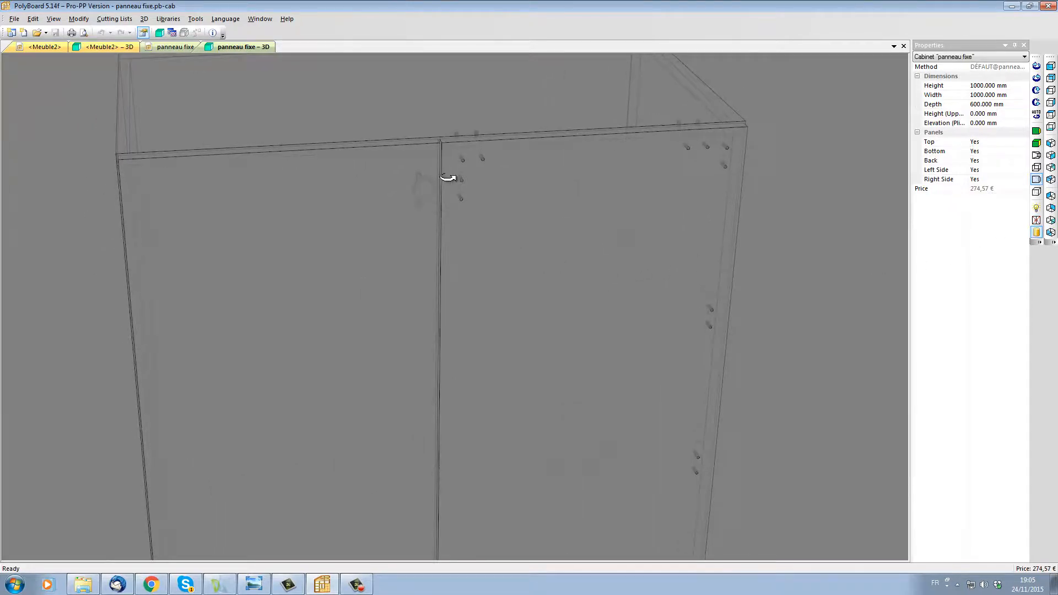
{"action": "mouse_move", "coordinate": [460, 197]}
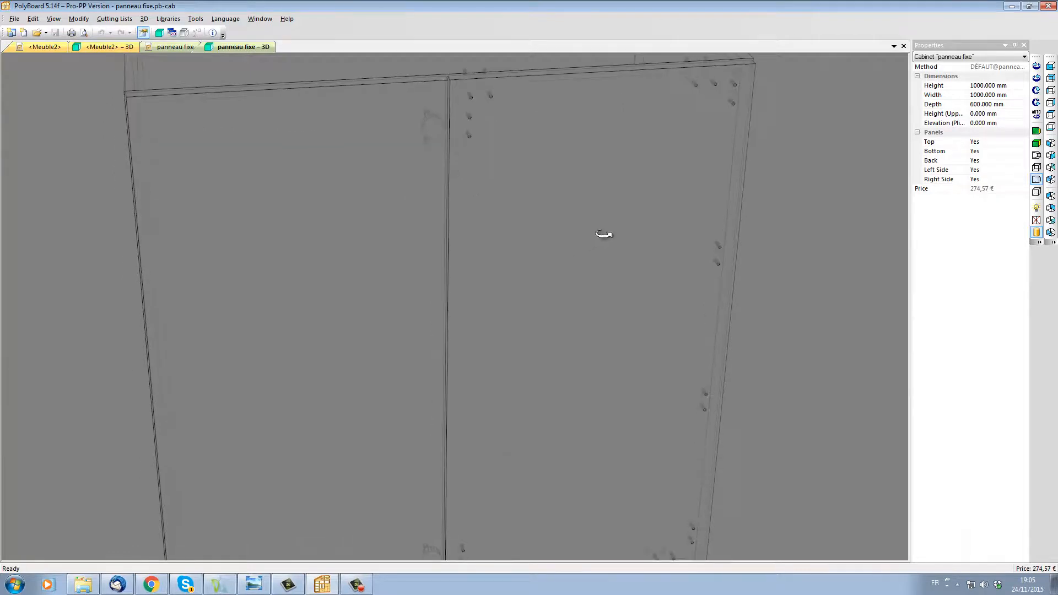
{"action": "left_click_drag", "start_coordinate": [602, 234], "coordinate": [683, 141]}
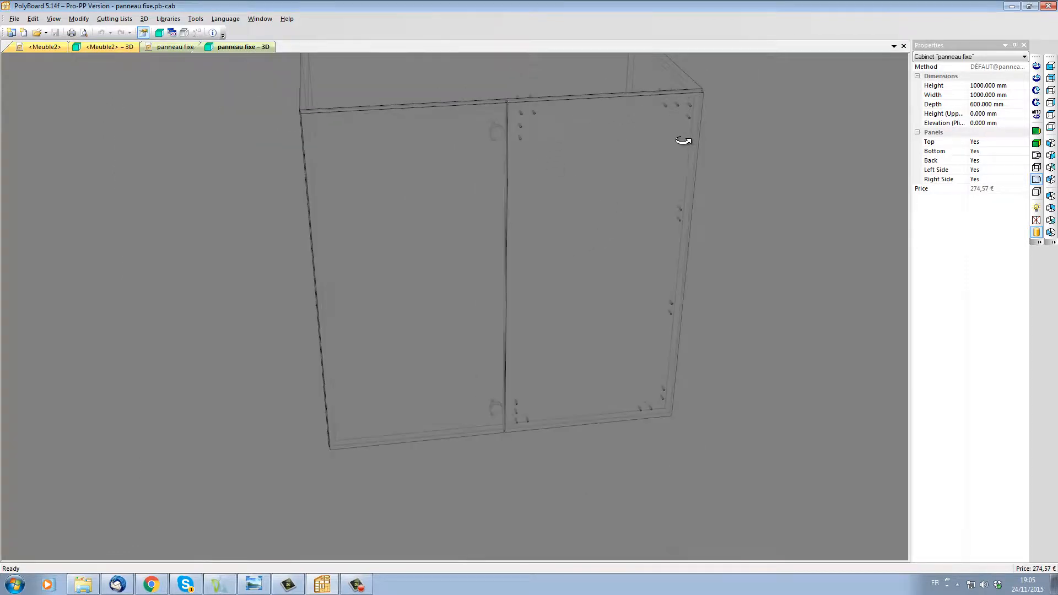
{"action": "mouse_move", "coordinate": [522, 425]}
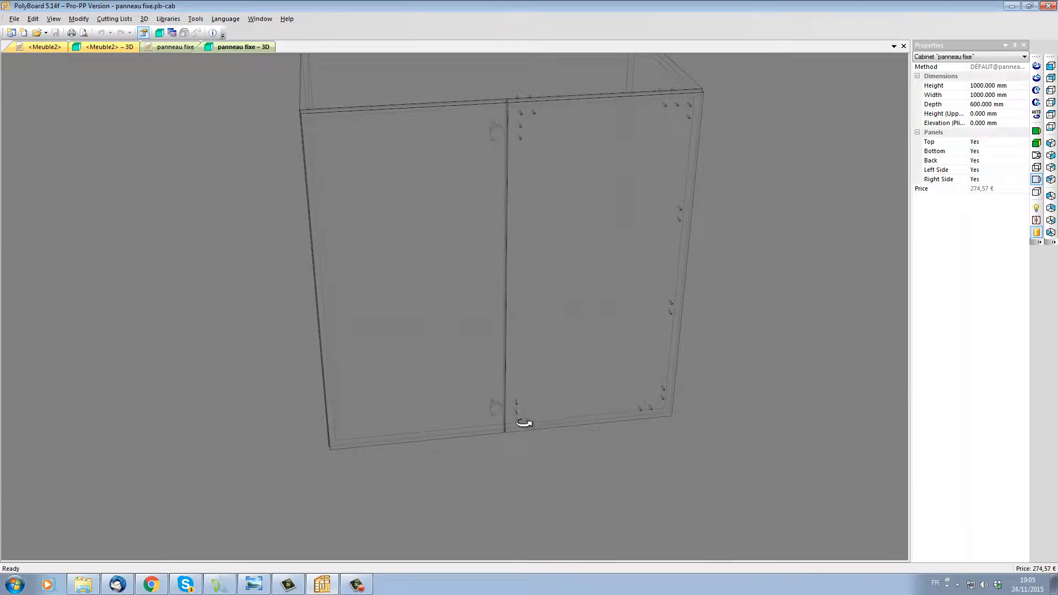
{"action": "left_click_drag", "start_coordinate": [524, 424], "coordinate": [720, 360]}
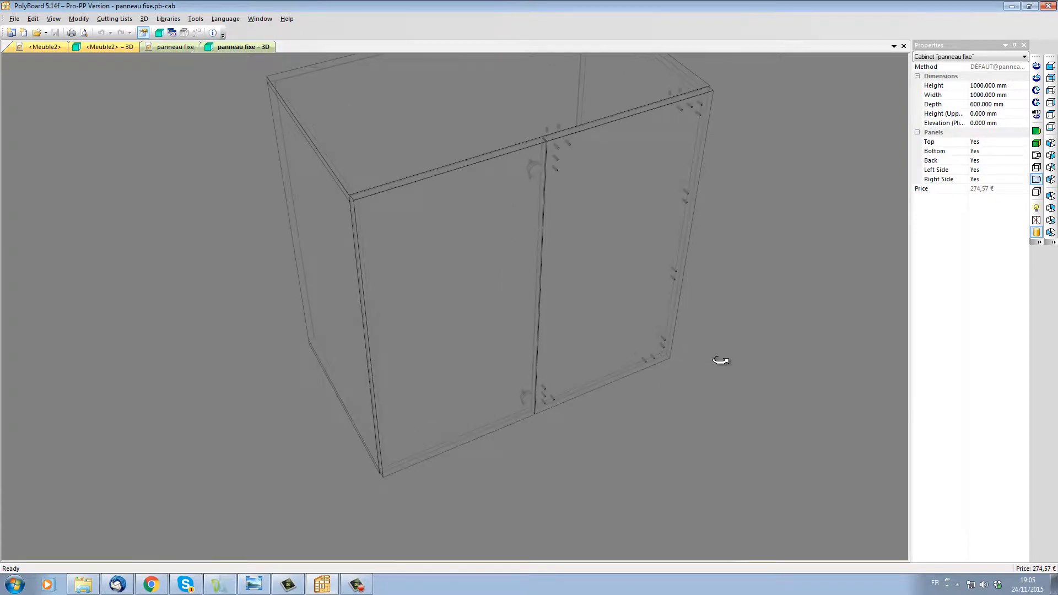